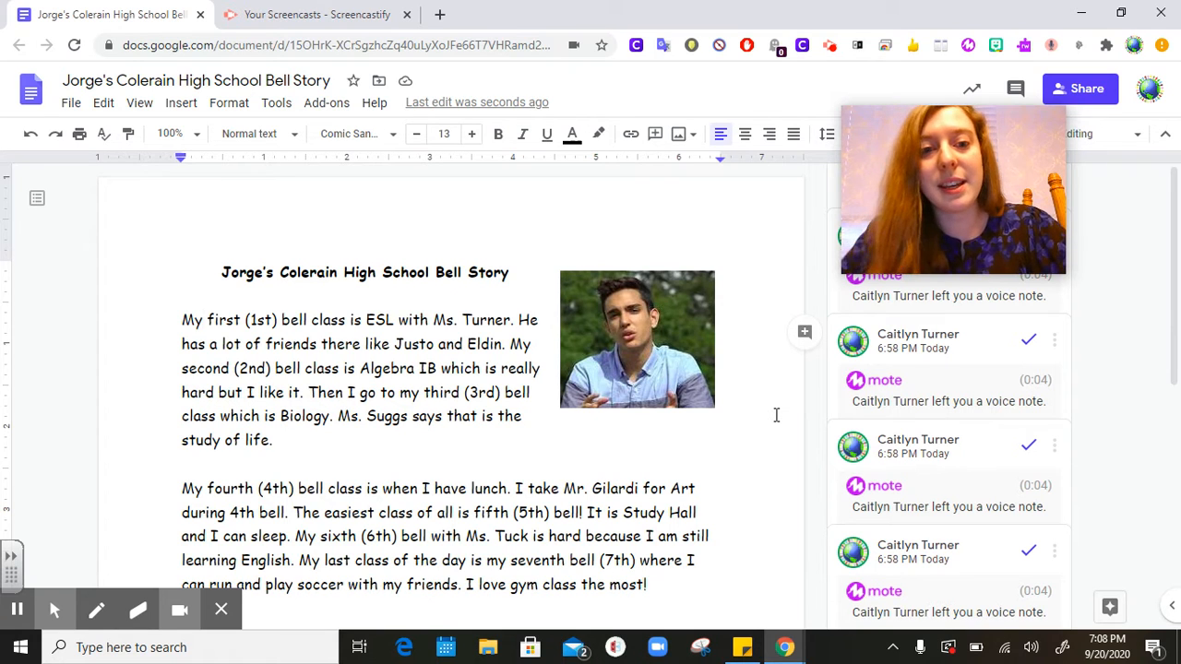
mouse_move(673, 332)
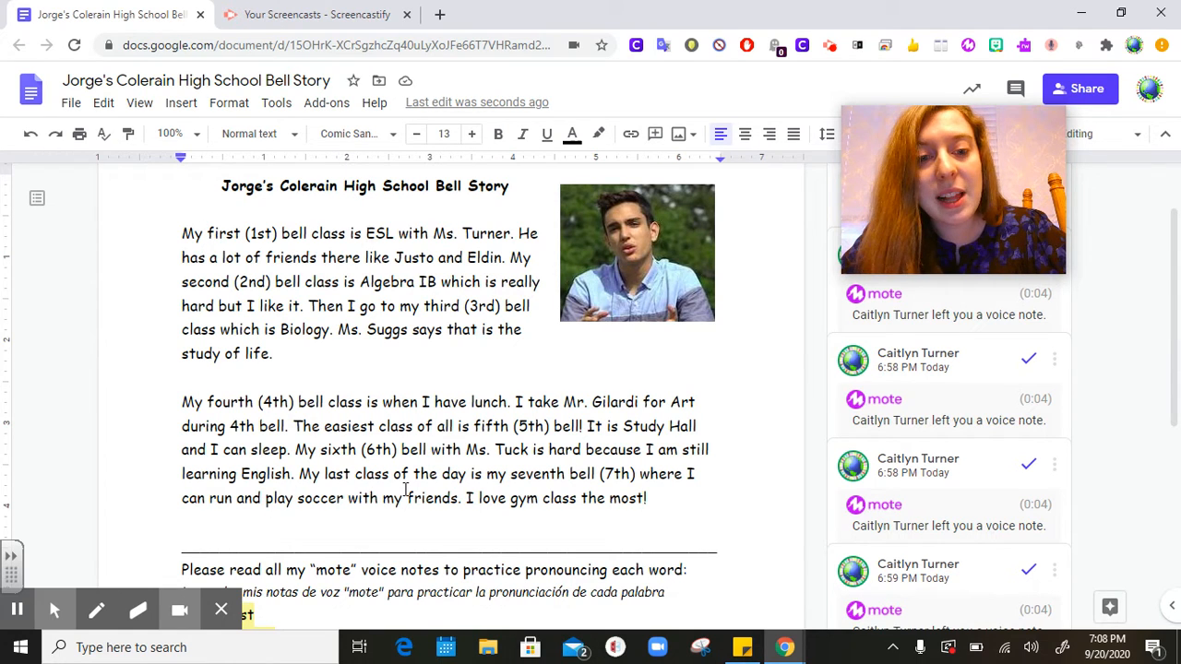
mouse_move(395, 478)
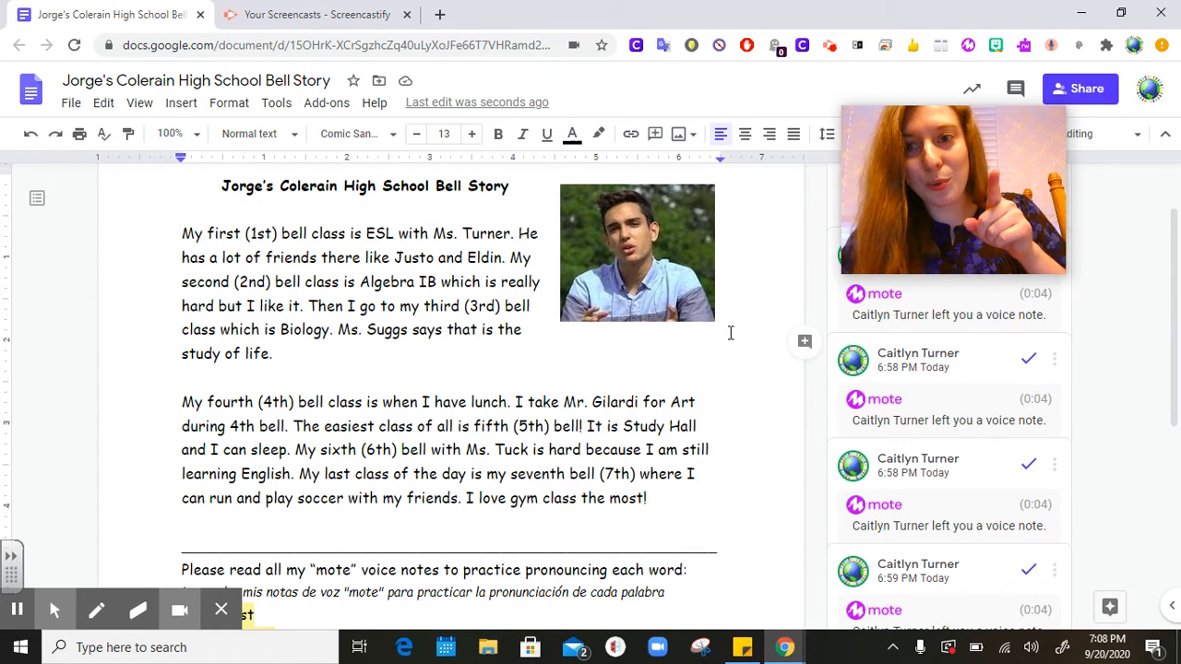
Scroll down to the ordinal-number list and its Mote comment on "Sixth"
scroll(down, 3)
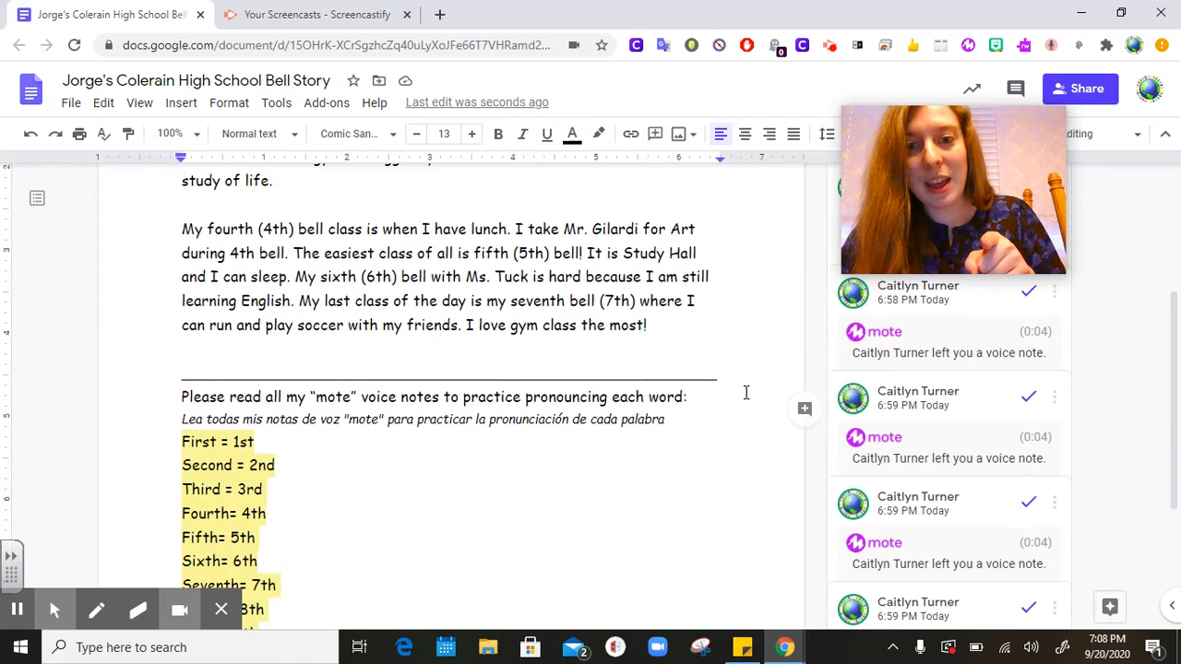
scroll(down, 3)
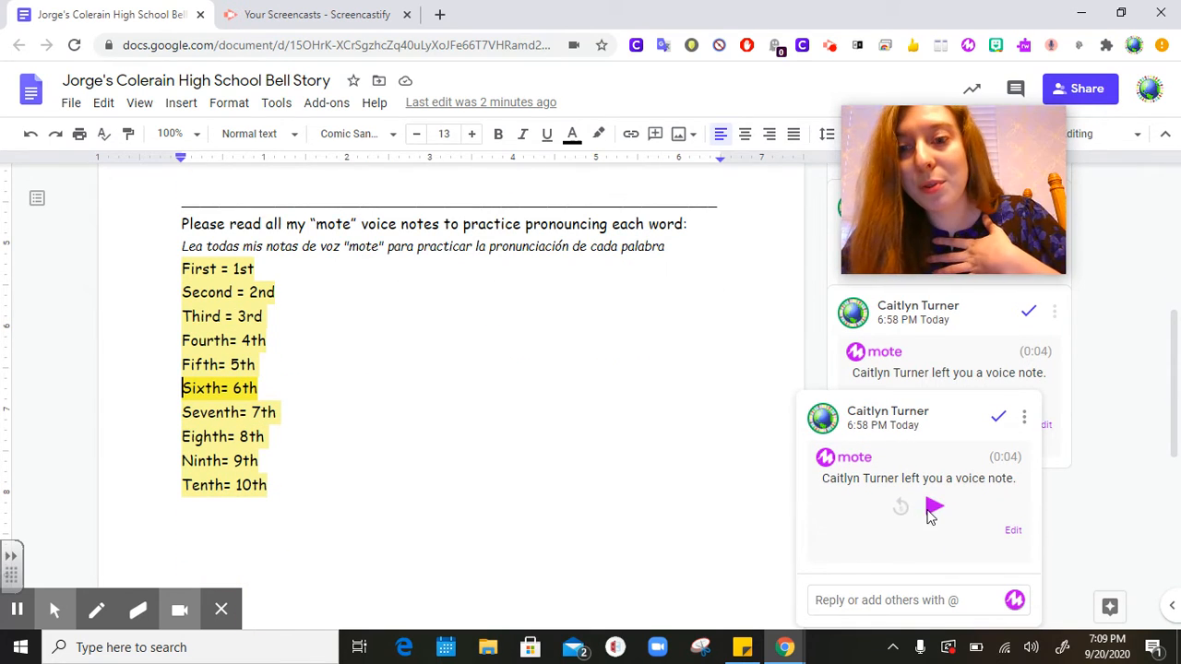
Play the "Sixth" Mote voice note, then close the comment
click(934, 505)
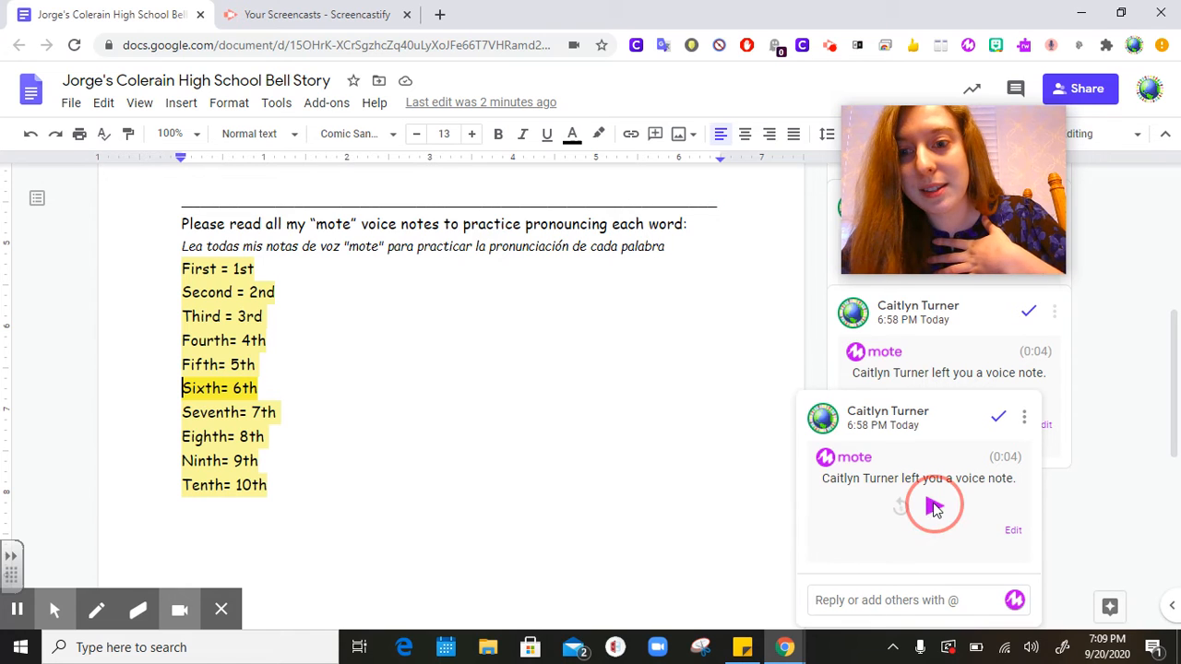
click(932, 506)
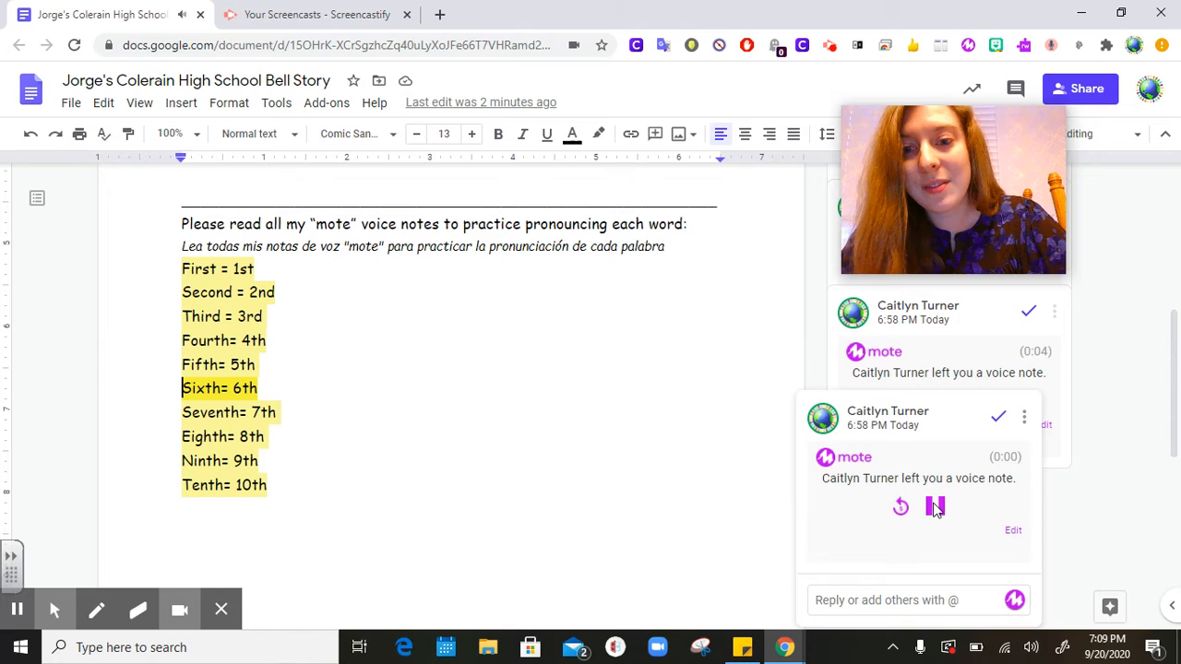
click(934, 506)
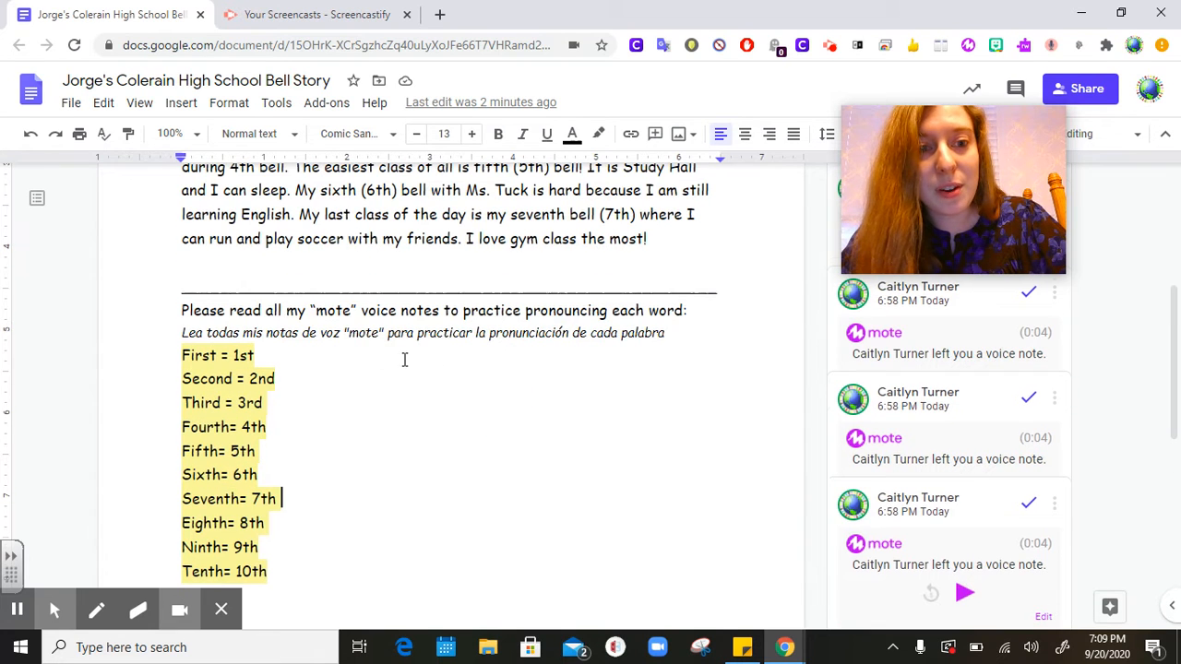
mouse_move(358, 360)
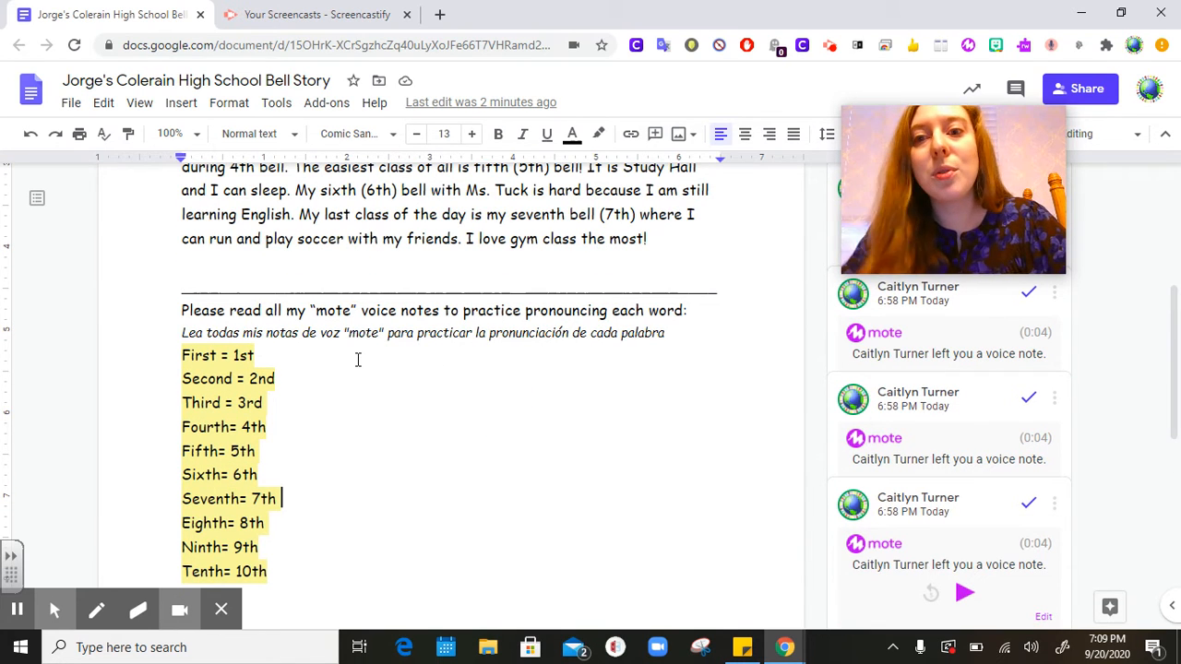